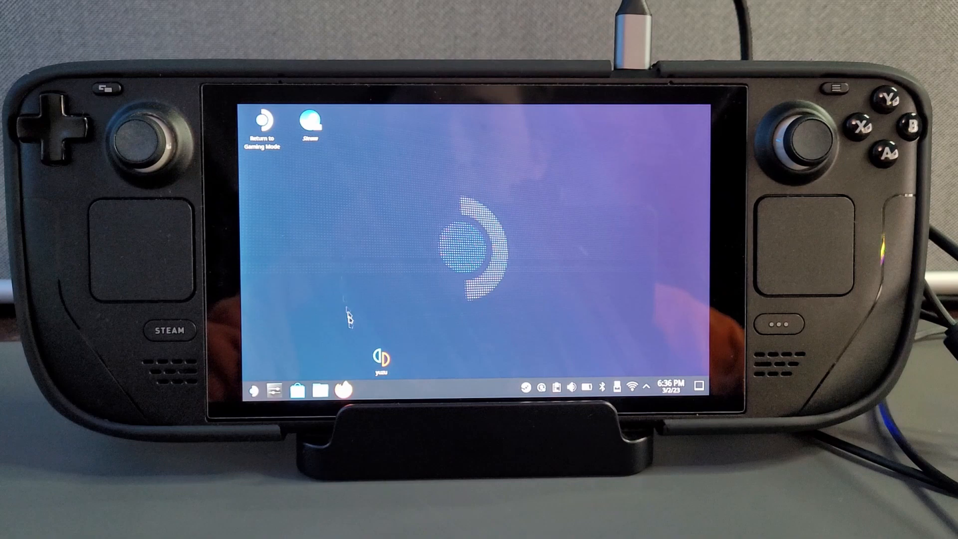
pyautogui.moveTo(342, 390)
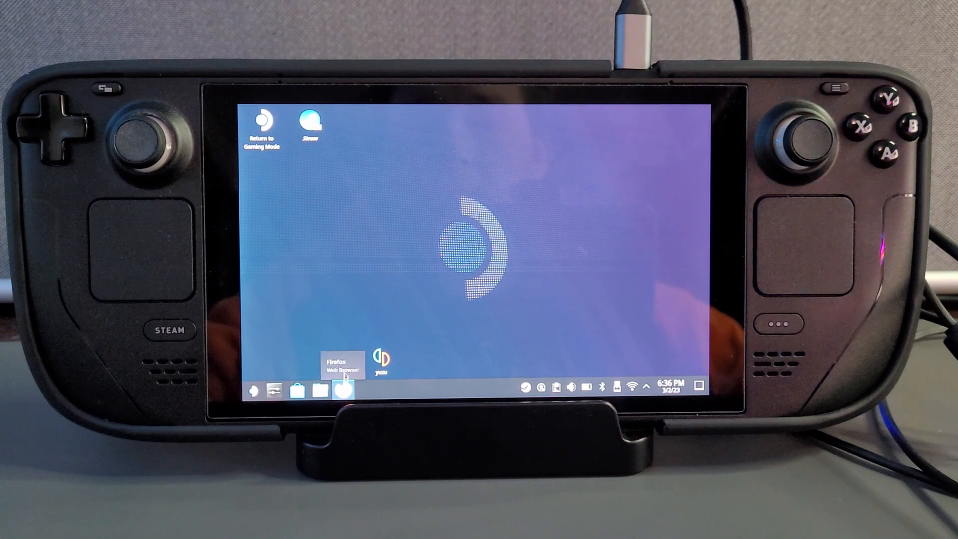
# Launch Firefox from the SteamOS taskbar to go to emudeck.com
pyautogui.click(343, 390)
pyautogui.write('emudeck.com')
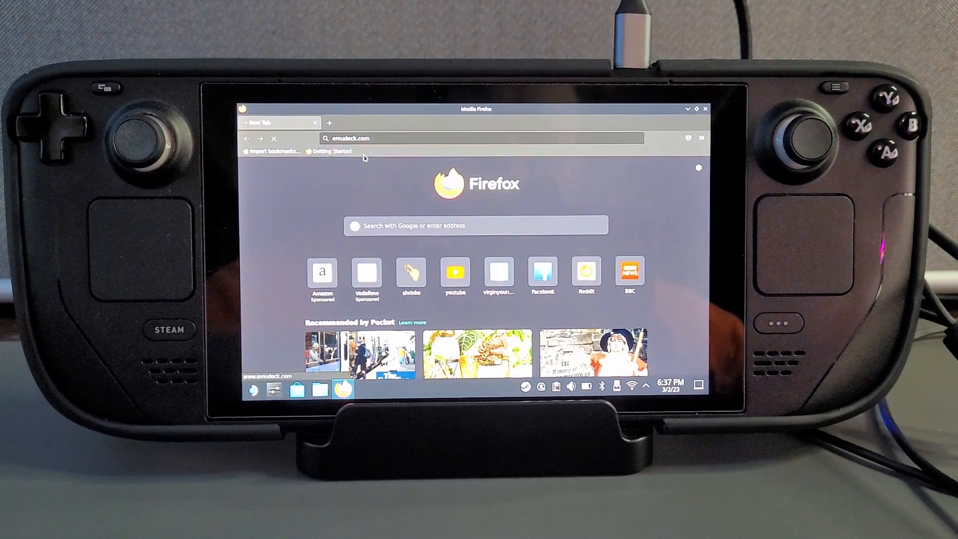
# Load emudeck.com and accept all cookies on the site's notice
pyautogui.press('Return')
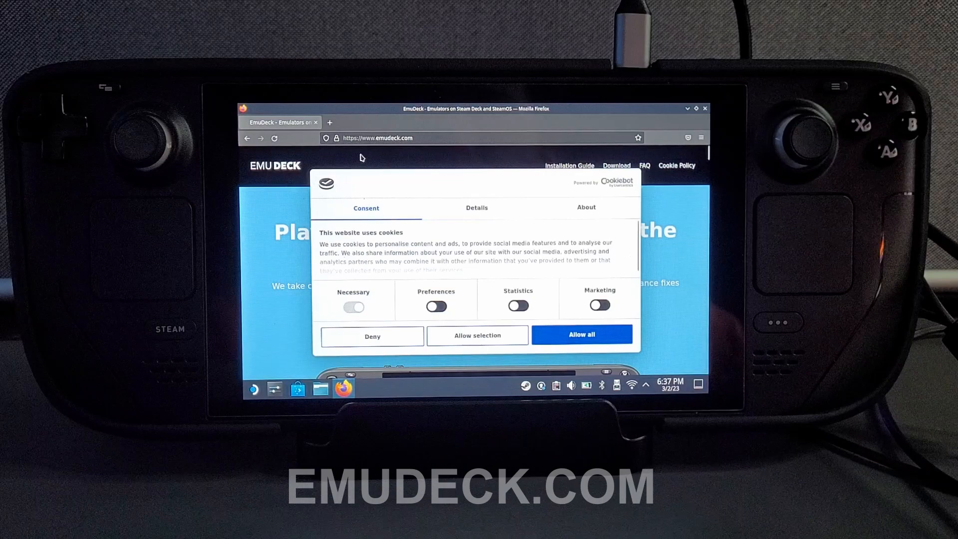
pyautogui.moveTo(580, 335)
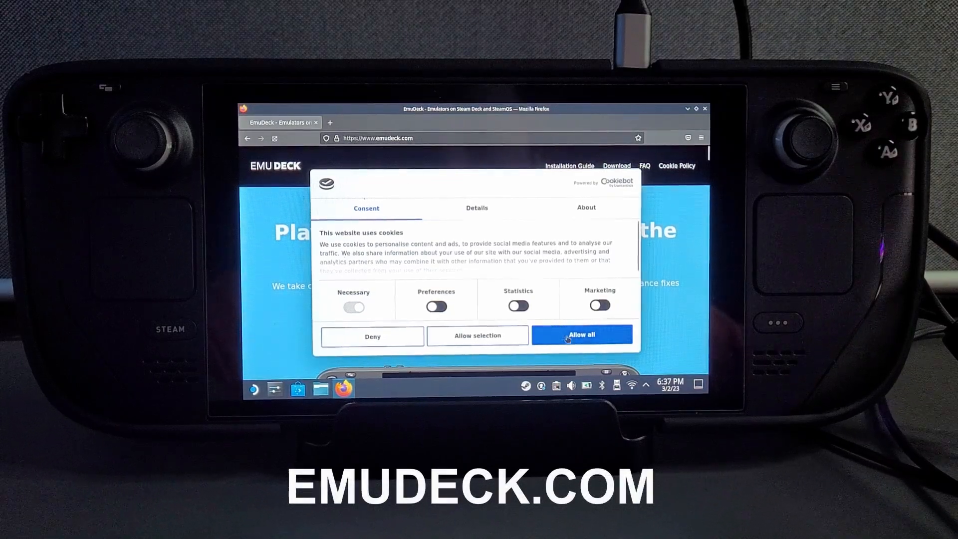
pyautogui.click(581, 335)
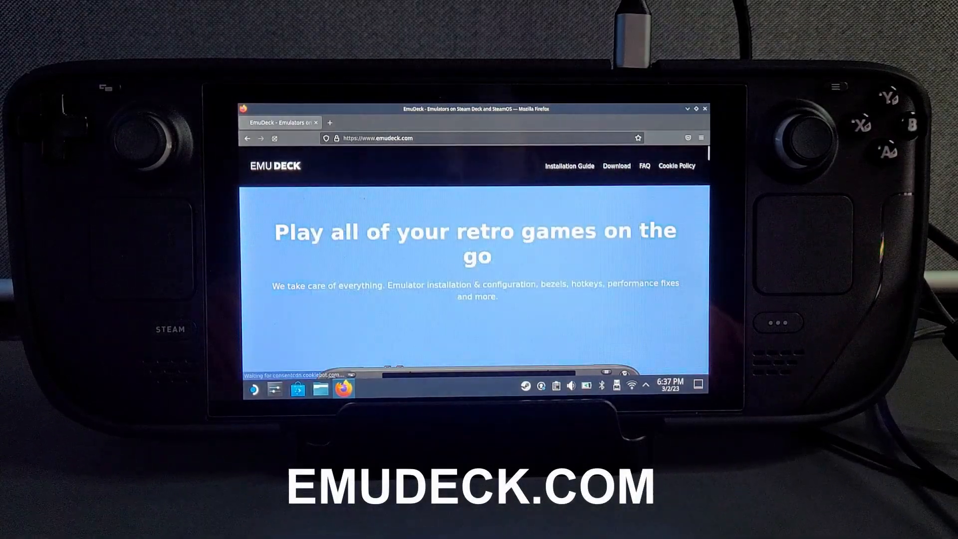
pyautogui.scroll(-3)
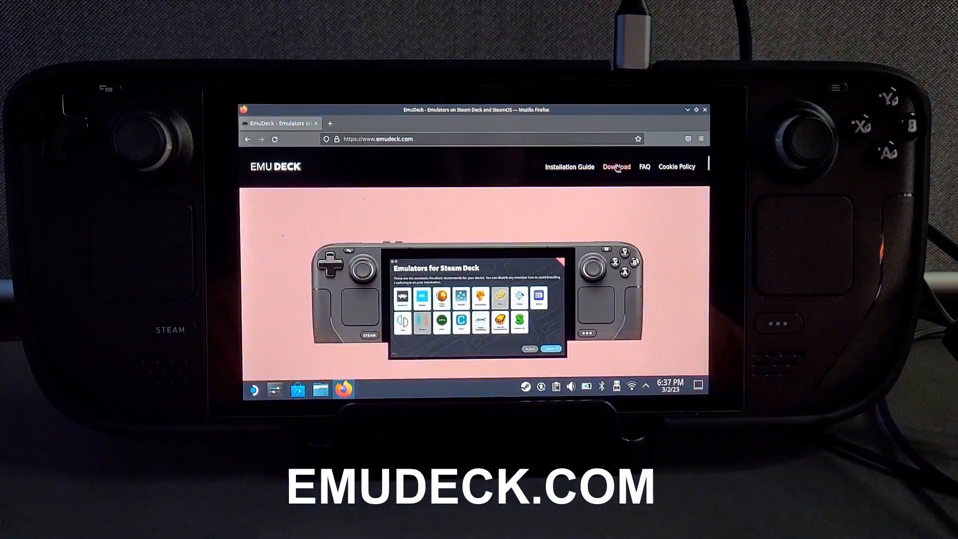
# Download the EmuDeck installer from the site's Download section and dismiss the copy-to-desktop alert
pyautogui.click(616, 166)
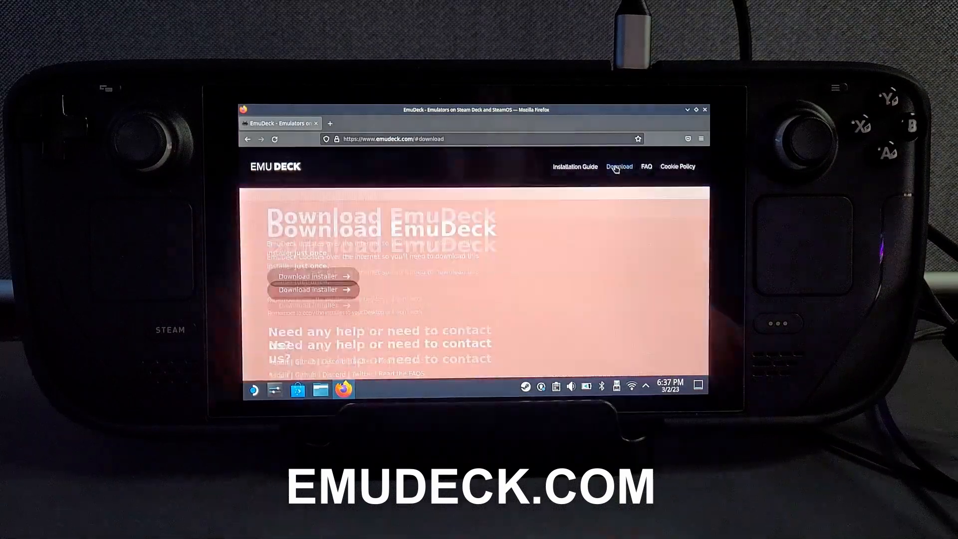
pyautogui.scroll(-3)
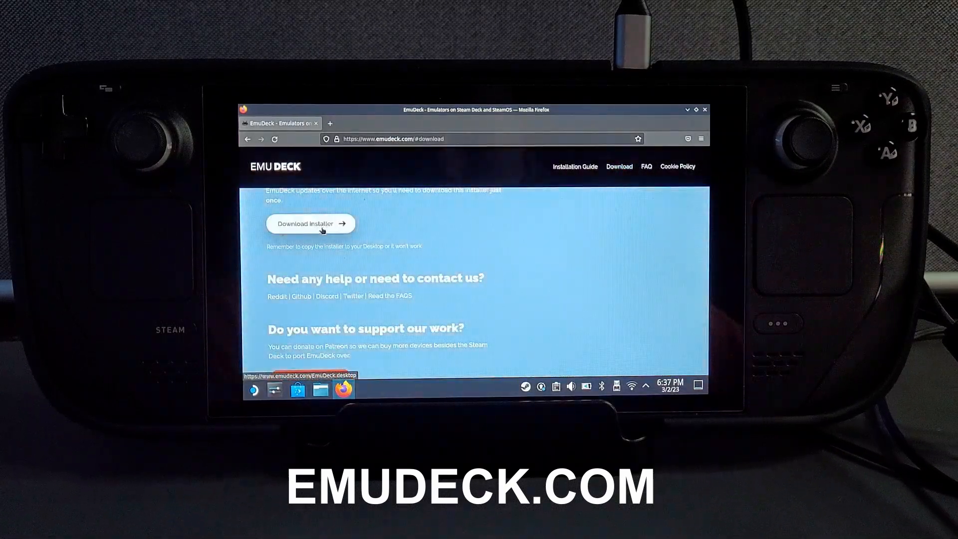
pyautogui.click(310, 223)
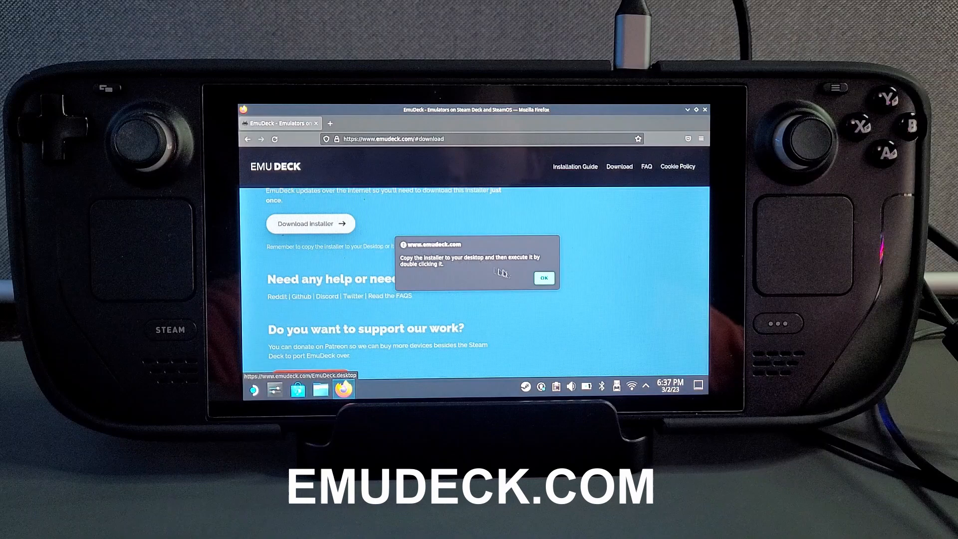
pyautogui.click(543, 278)
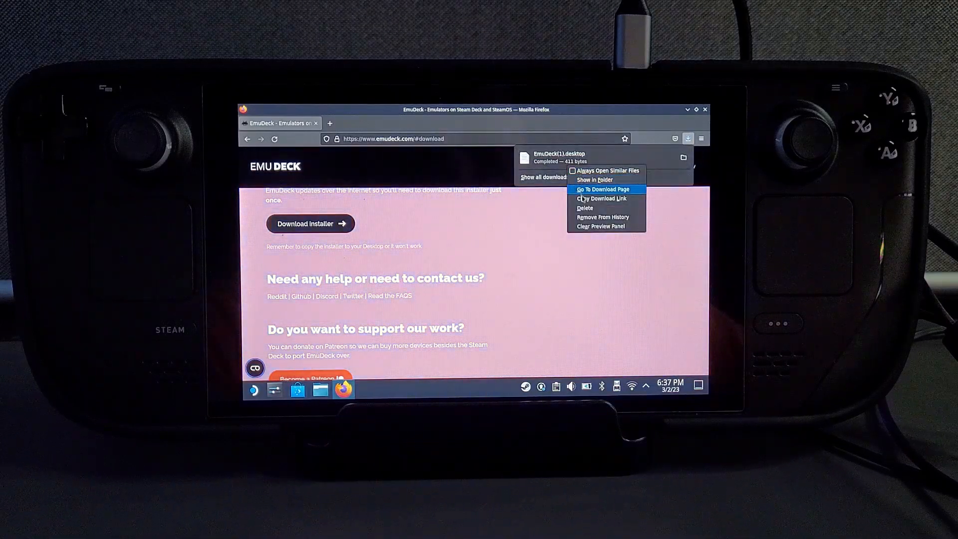
pyautogui.moveTo(593, 179)
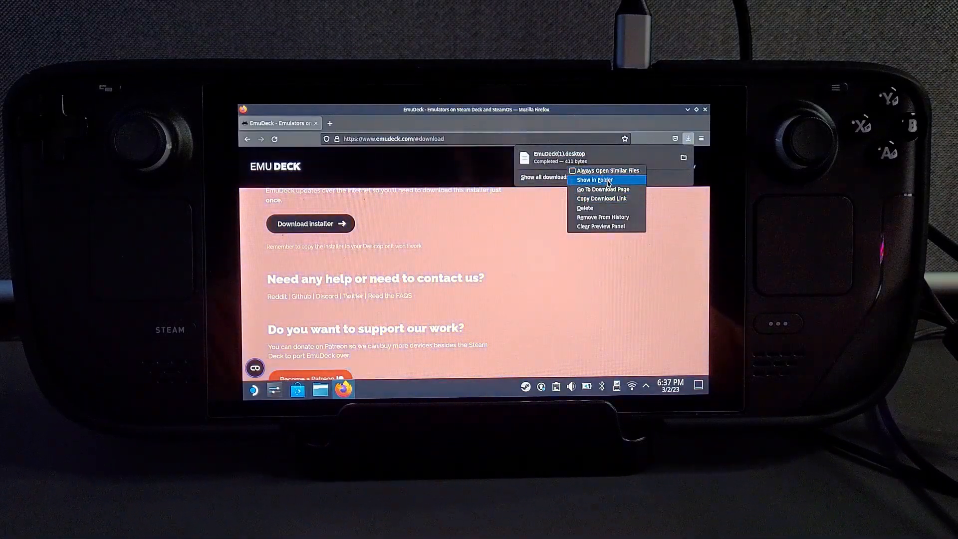
# Reveal the downloaded installer in its folder and run Install EmuDeck, allowing it to start
pyautogui.click(591, 179)
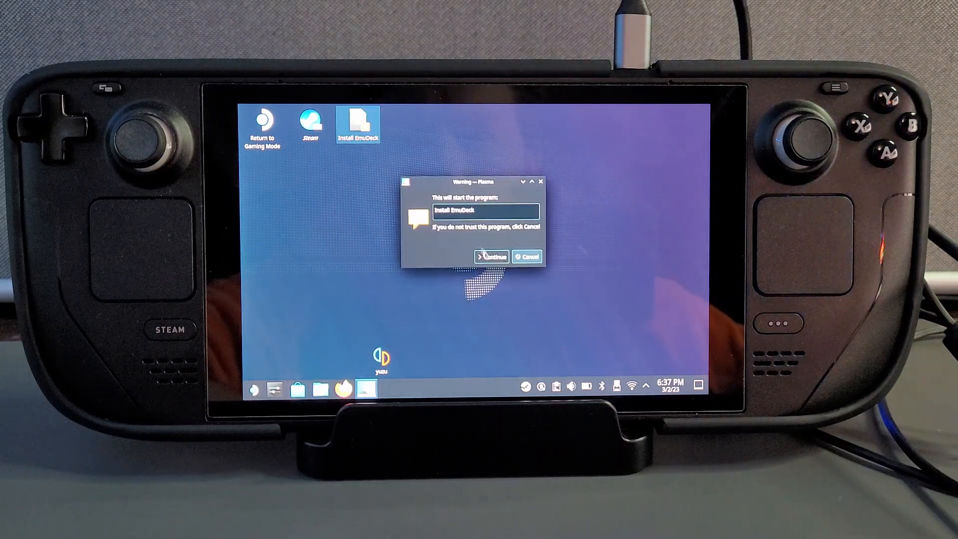
pyautogui.click(491, 256)
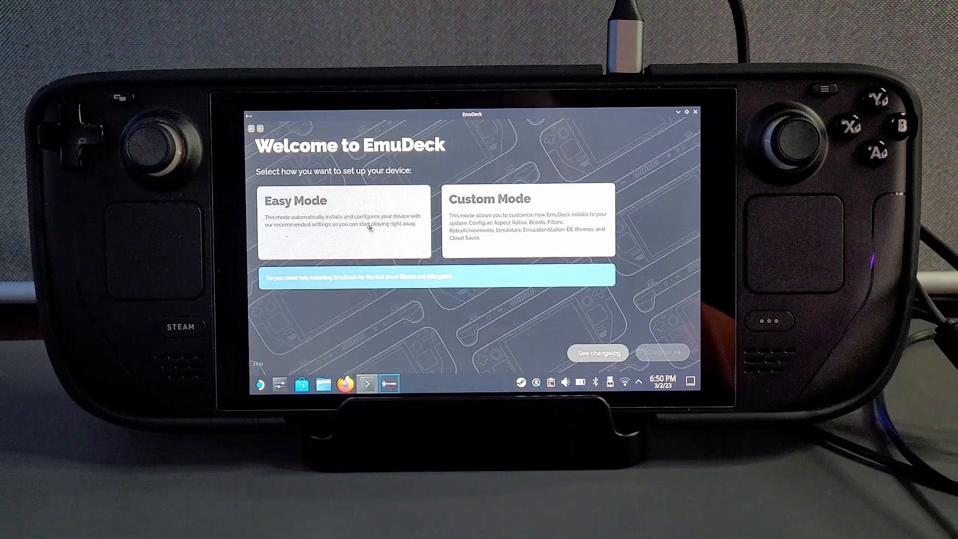
pyautogui.moveTo(447, 191)
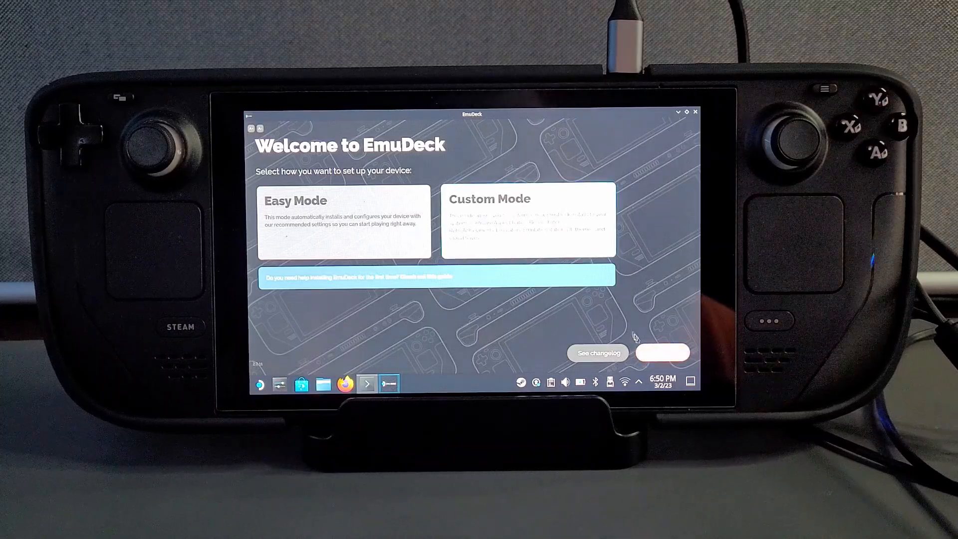
# Proceed with Easy Mode setup and choose the SD Card as the ROM directory
pyautogui.click(344, 219)
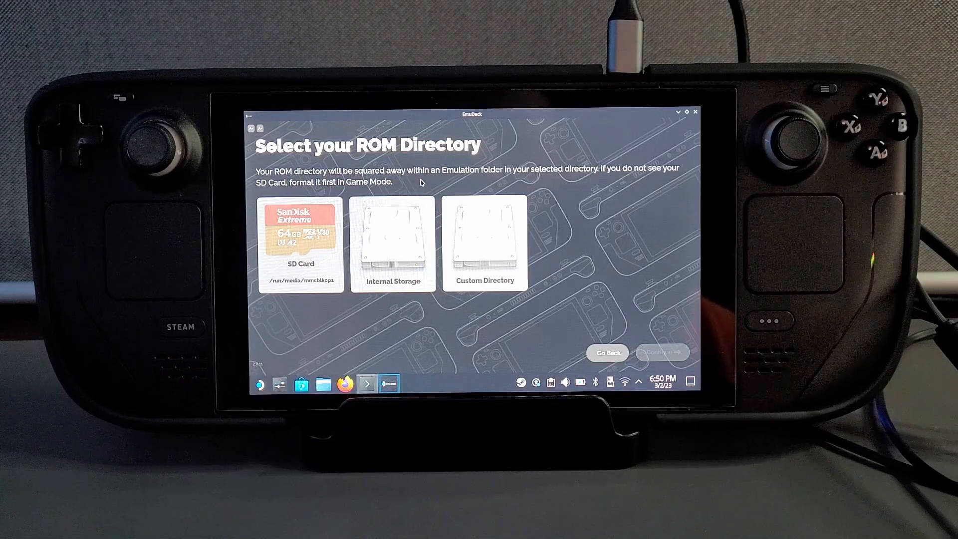
pyautogui.moveTo(300, 247)
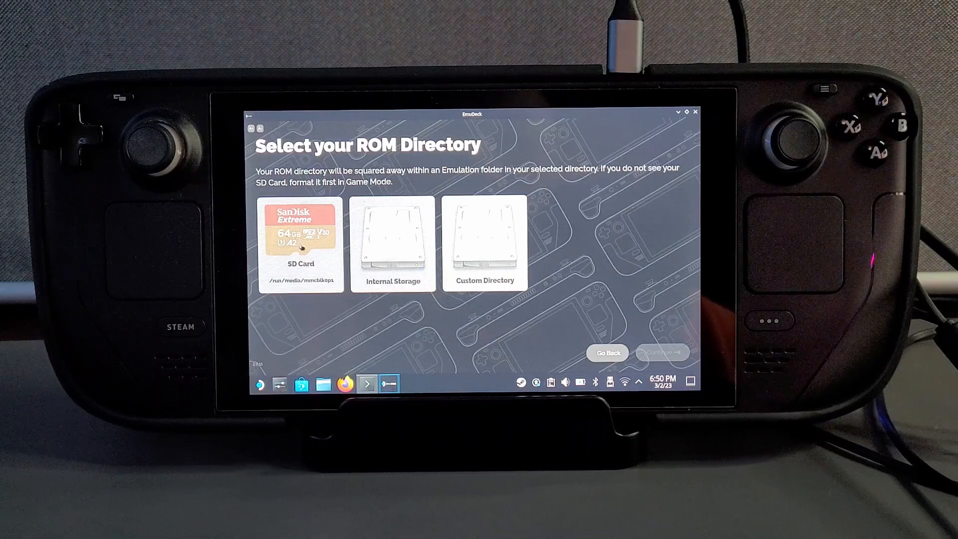
pyautogui.click(300, 242)
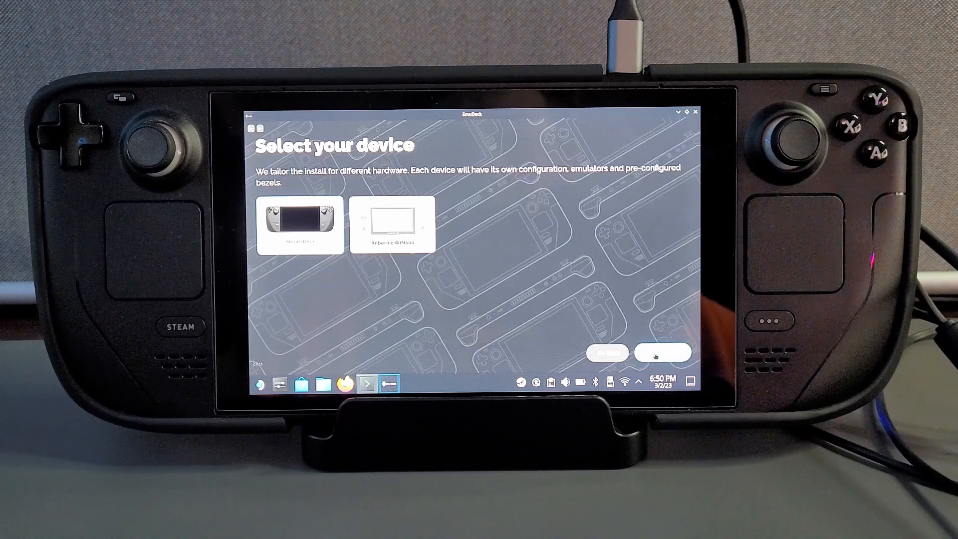
# Confirm Steam Deck as the device and leave Yuzu out of the emulator install
pyautogui.click(661, 352)
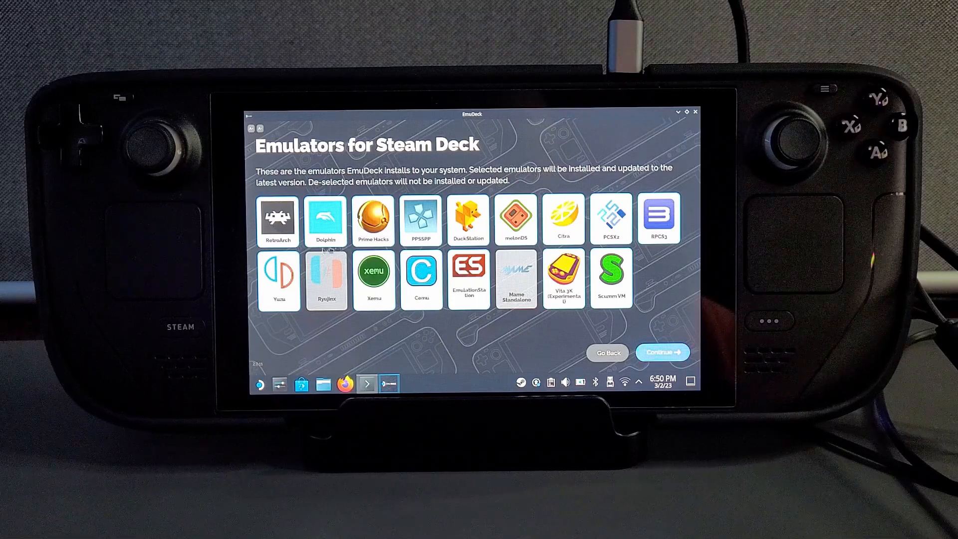
pyautogui.click(279, 279)
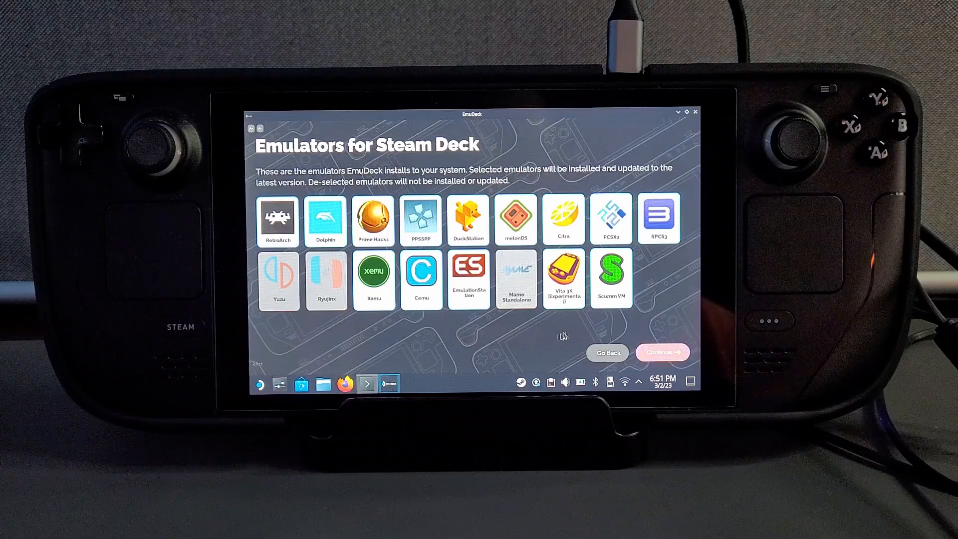
pyautogui.moveTo(648, 342)
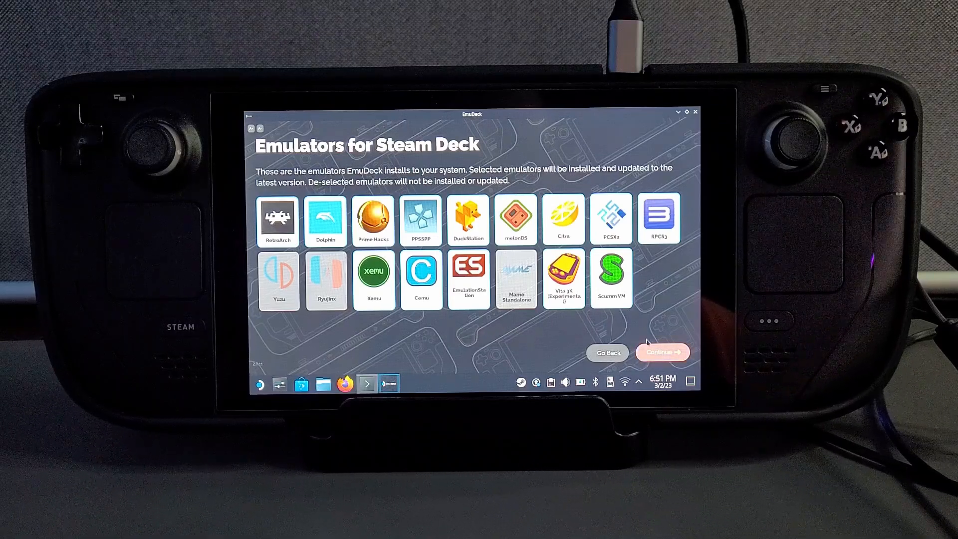
pyautogui.click(662, 352)
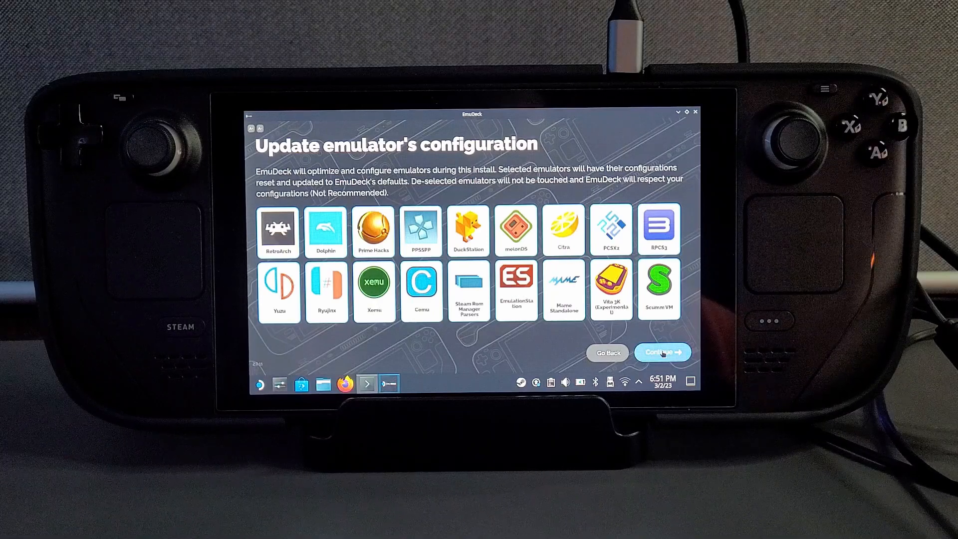
# Keep all emulators selected for configuration reset and continue to the bezels step
pyautogui.click(661, 352)
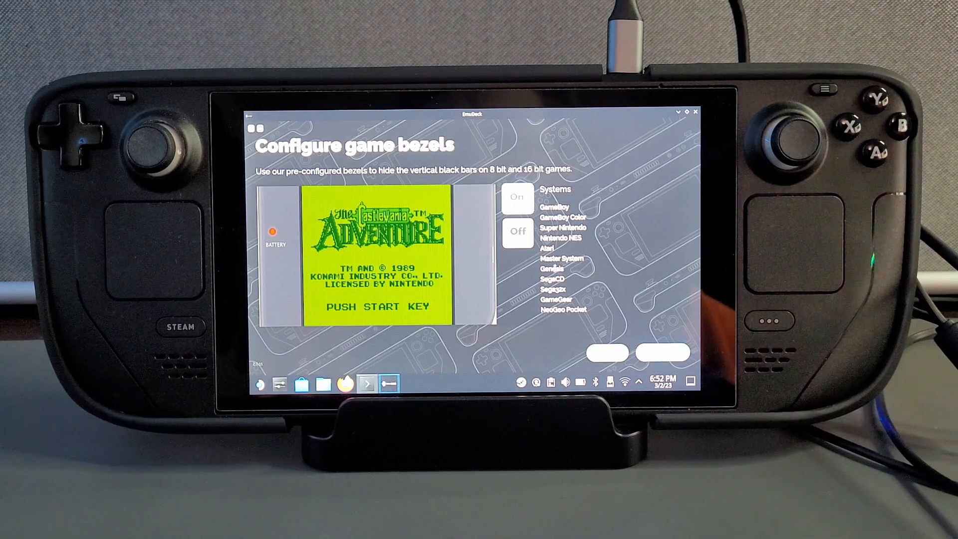
# Turn game bezels off and set Sega to 3:2, Super Nintendo to 4:3 and 3D games to 16:9
pyautogui.click(517, 231)
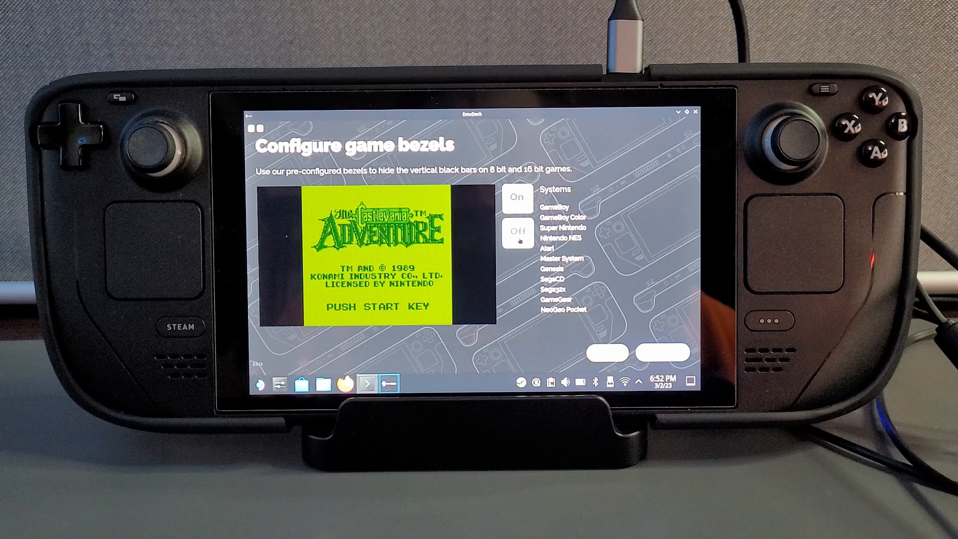
pyautogui.click(661, 351)
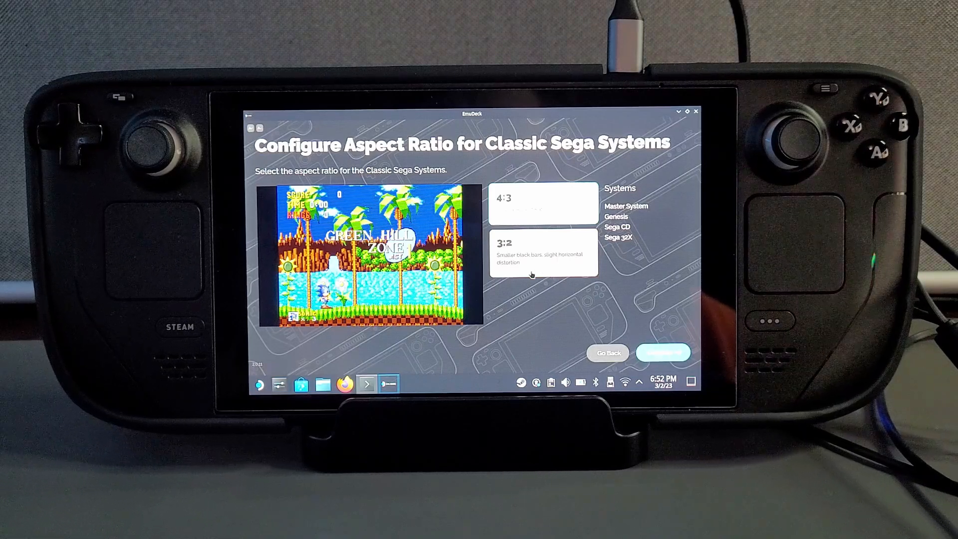
pyautogui.click(543, 202)
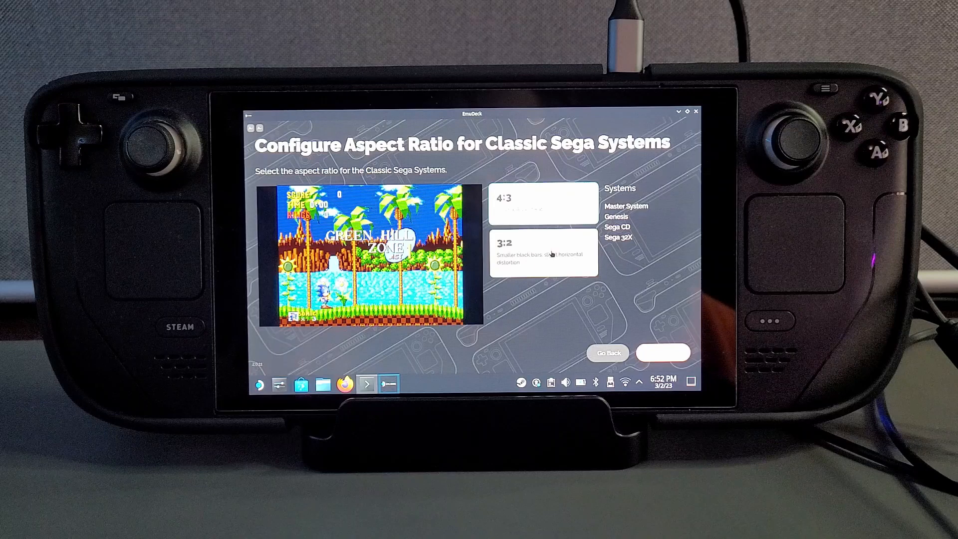
pyautogui.click(663, 353)
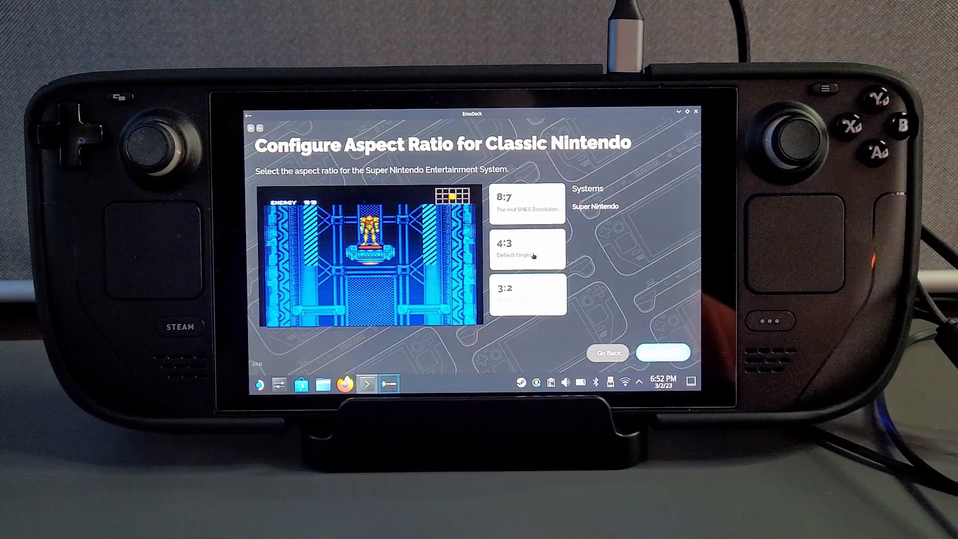
pyautogui.click(663, 352)
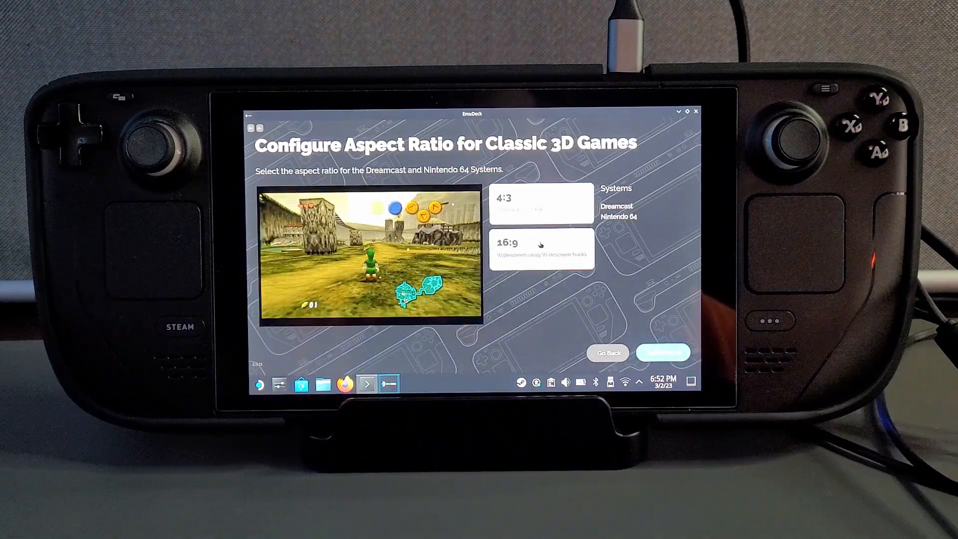
pyautogui.click(663, 353)
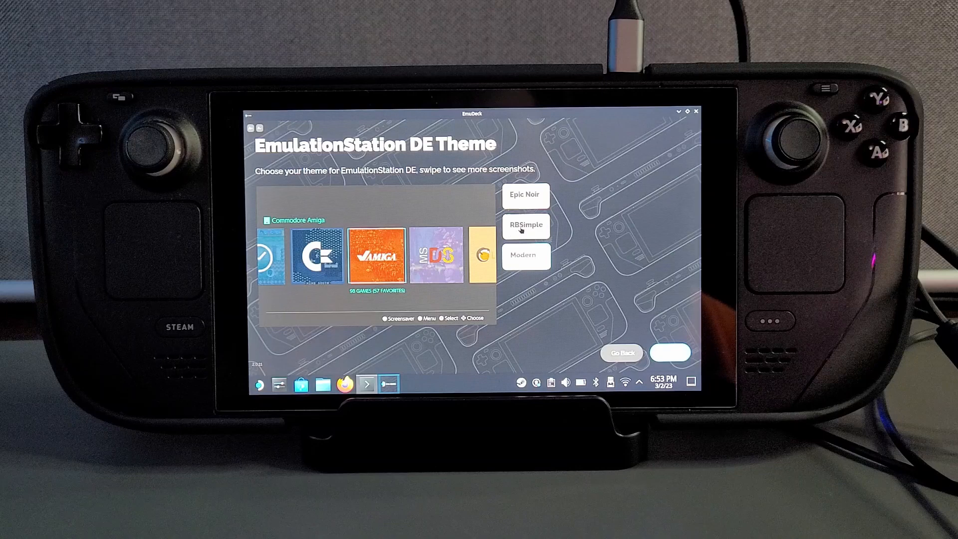
# Preview the RBSimple and Modern EmulationStation DE themes and decline the homebrew games
pyautogui.click(524, 254)
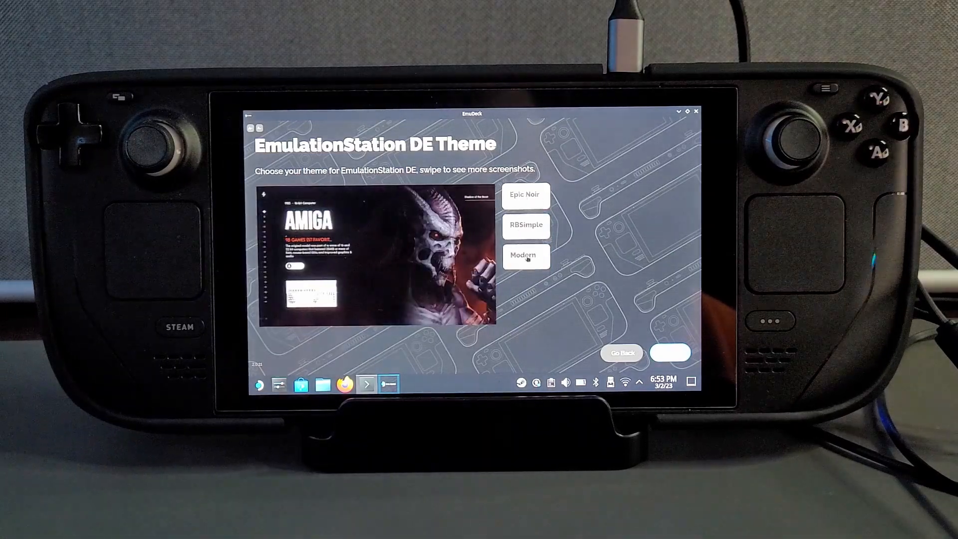
pyautogui.click(524, 255)
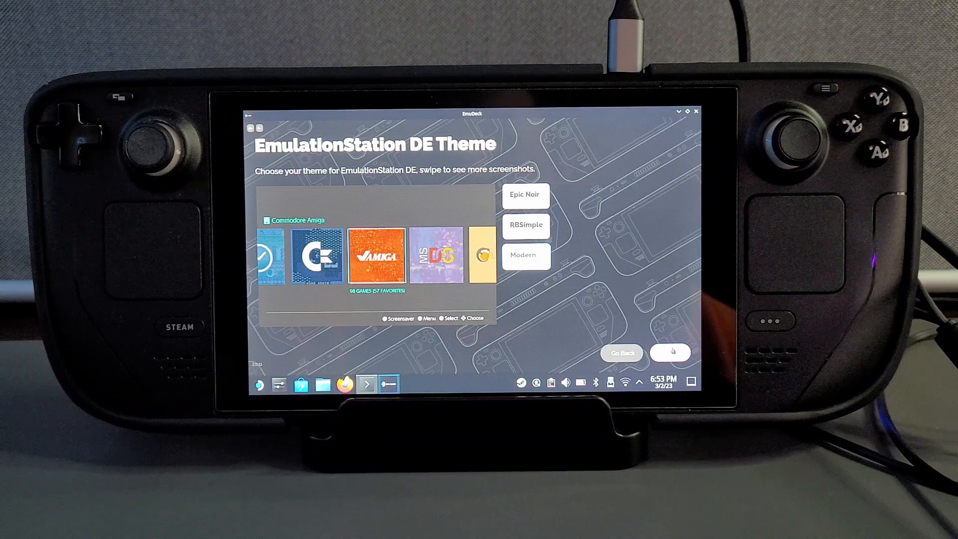
pyautogui.click(671, 353)
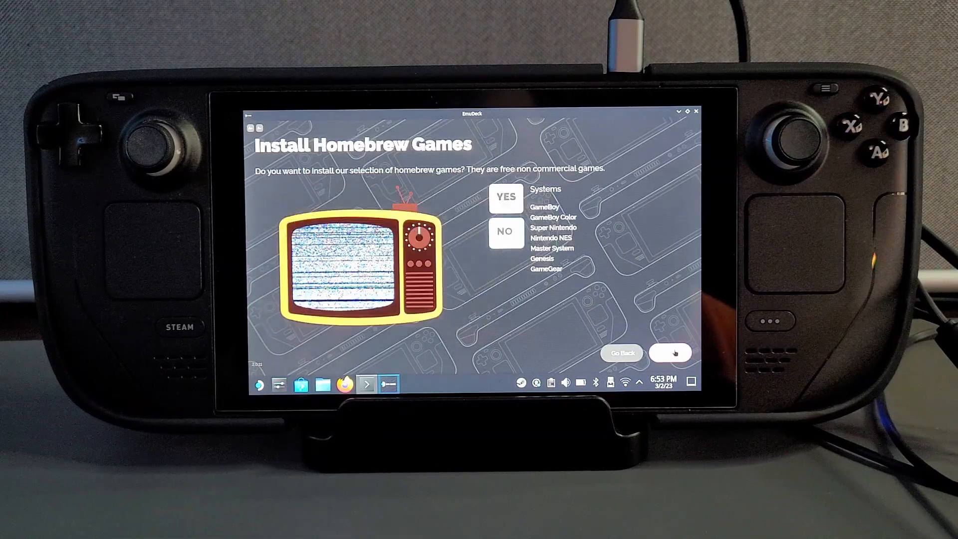
pyautogui.moveTo(603, 295)
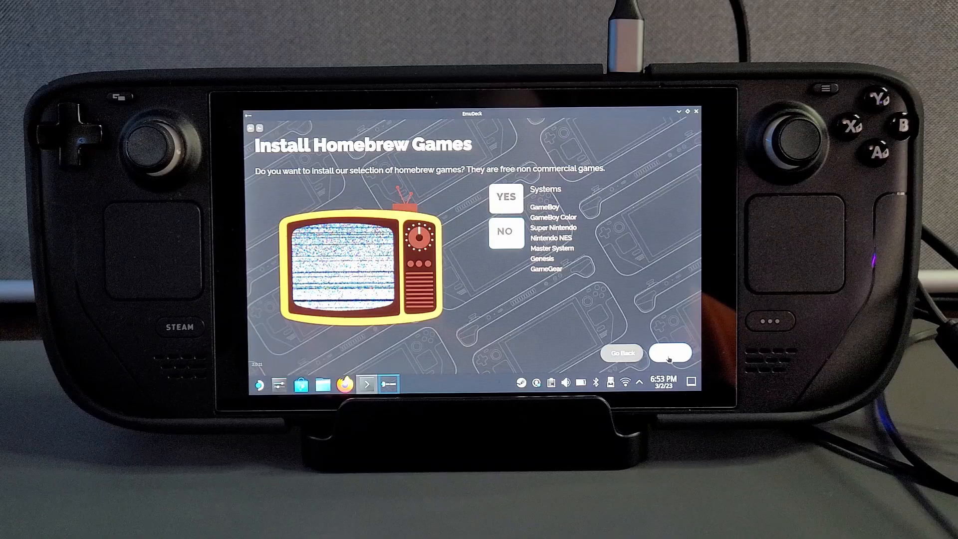
# Continue past the homebrew choice to the 'Here's what we'll do' summary
pyautogui.click(669, 353)
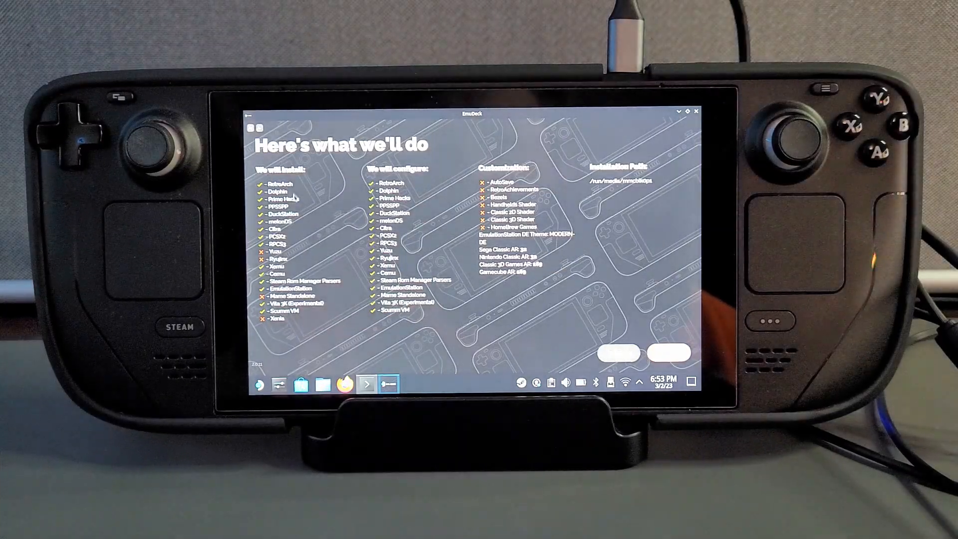
pyautogui.moveTo(281, 327)
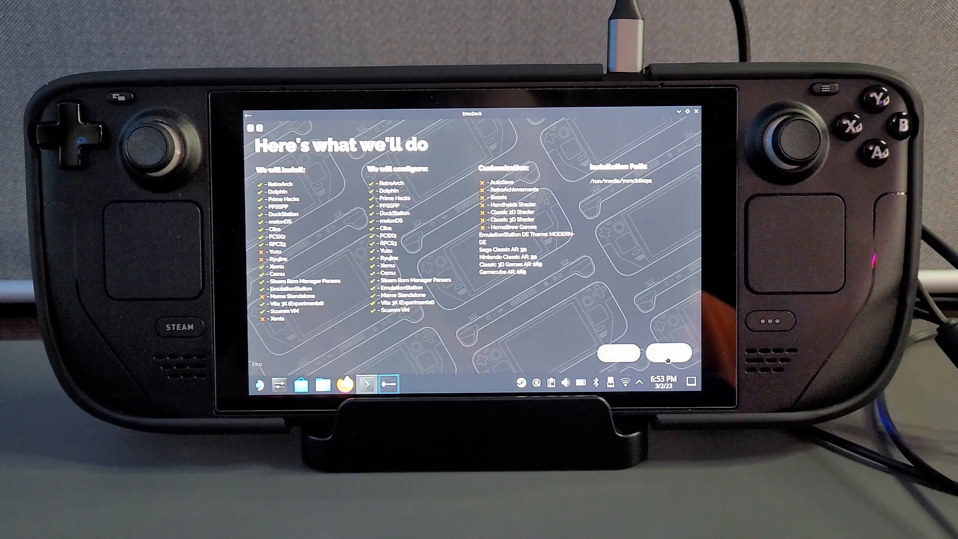
# Confirm the setup summary to start the EmuDeck installation
pyautogui.click(665, 353)
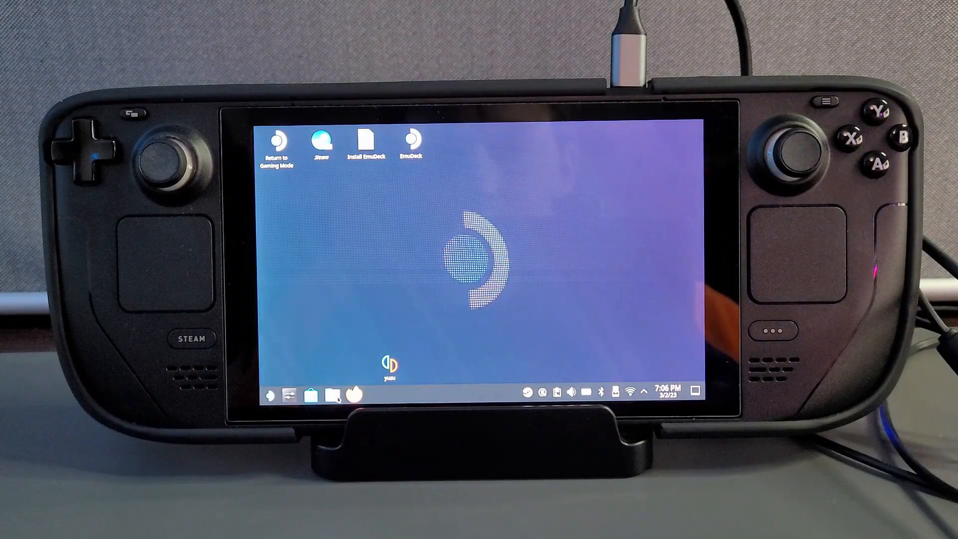
pyautogui.click(330, 394)
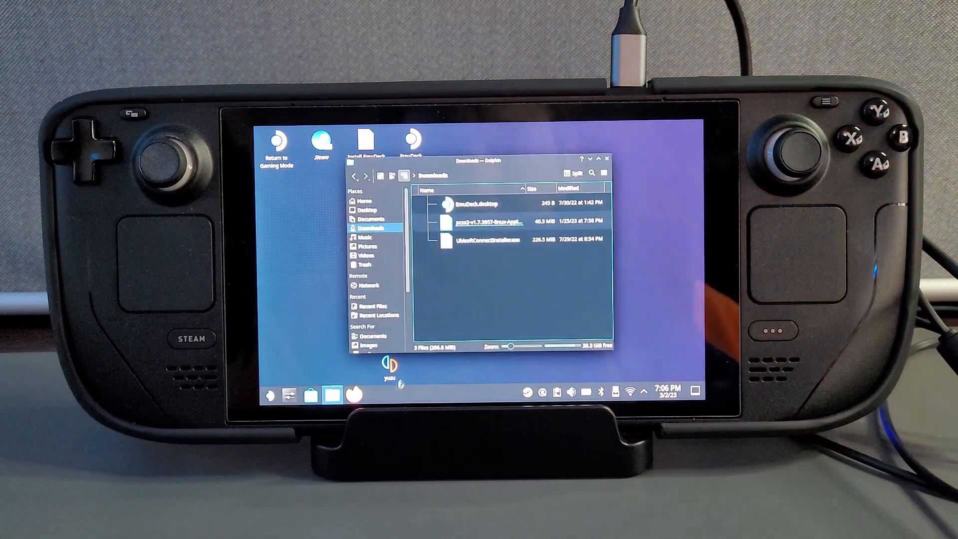
pyautogui.scroll(-3)
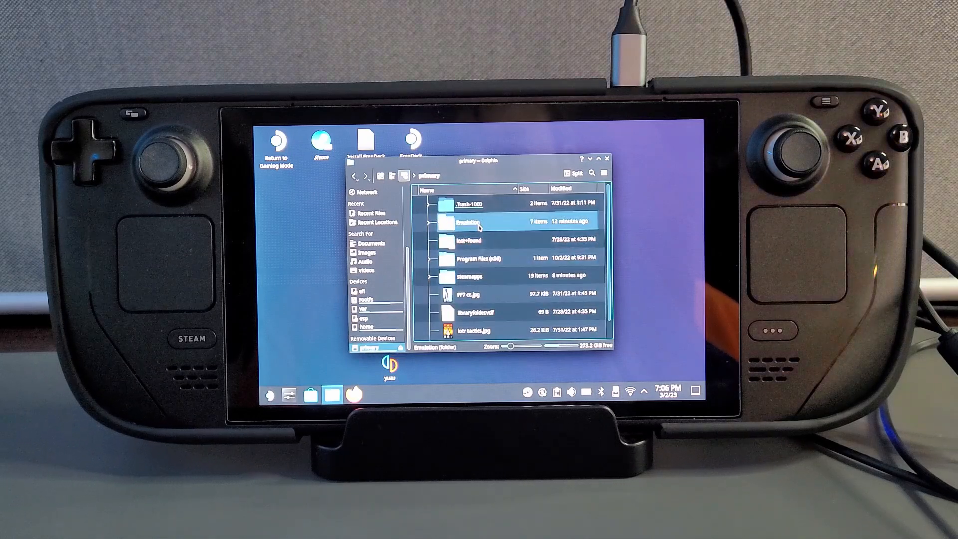
pyautogui.doubleClick(470, 222)
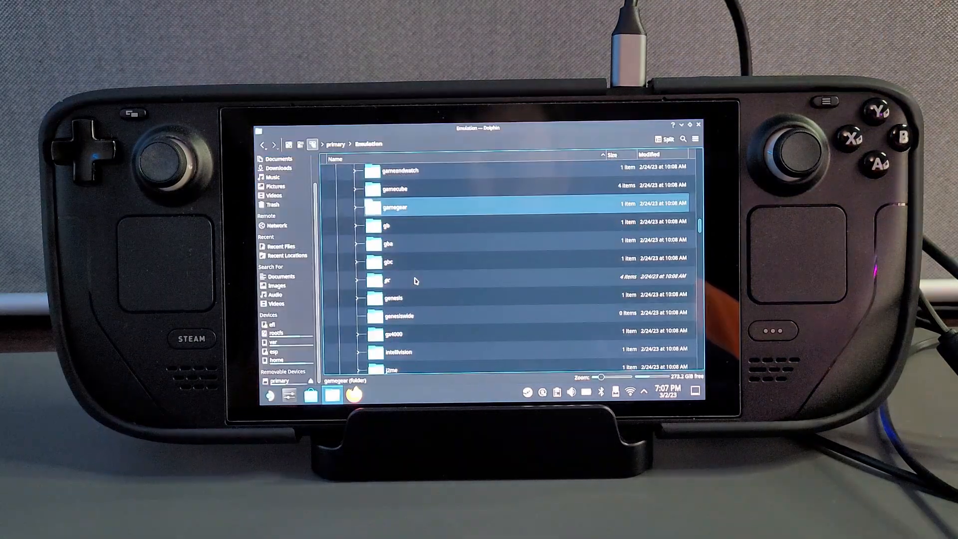
pyautogui.click(388, 263)
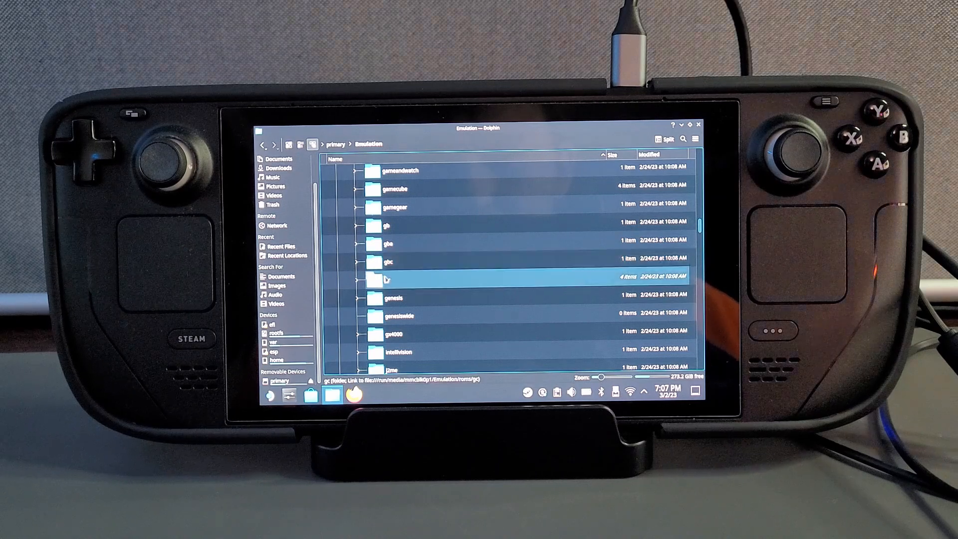
pyautogui.doubleClick(385, 278)
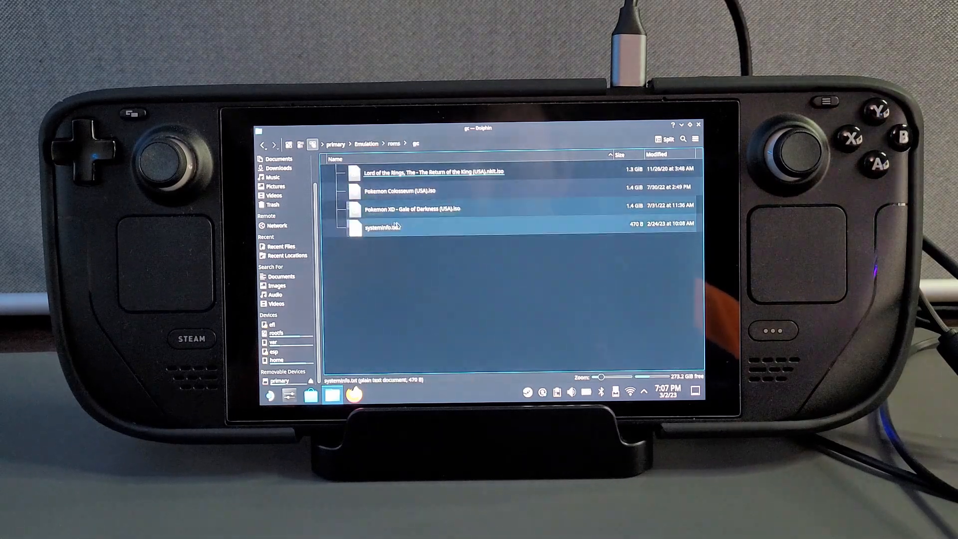
pyautogui.click(428, 190)
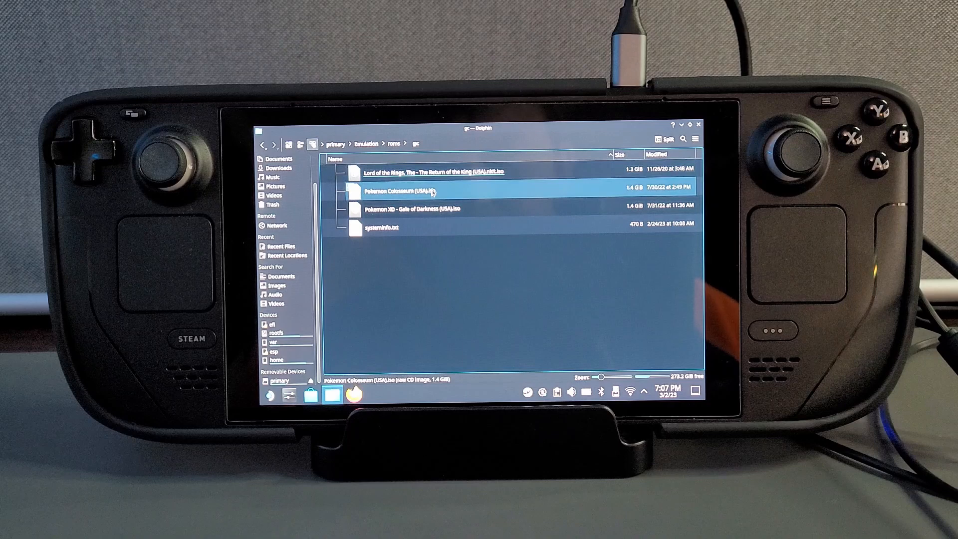
pyautogui.click(379, 226)
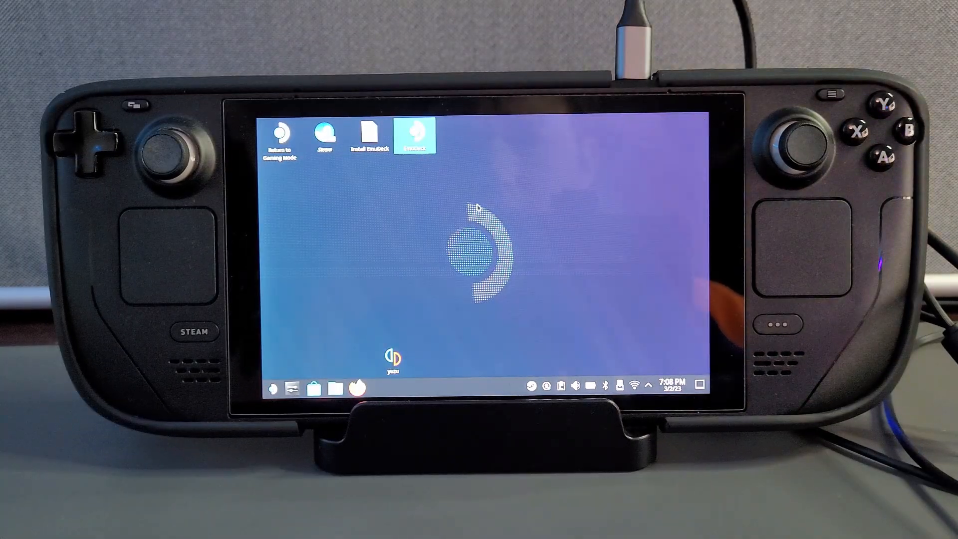
# Launch Steam ROM Manager from EmuDeck's Tools & stuff page, agreeing to exit Steam
pyautogui.doubleClick(415, 133)
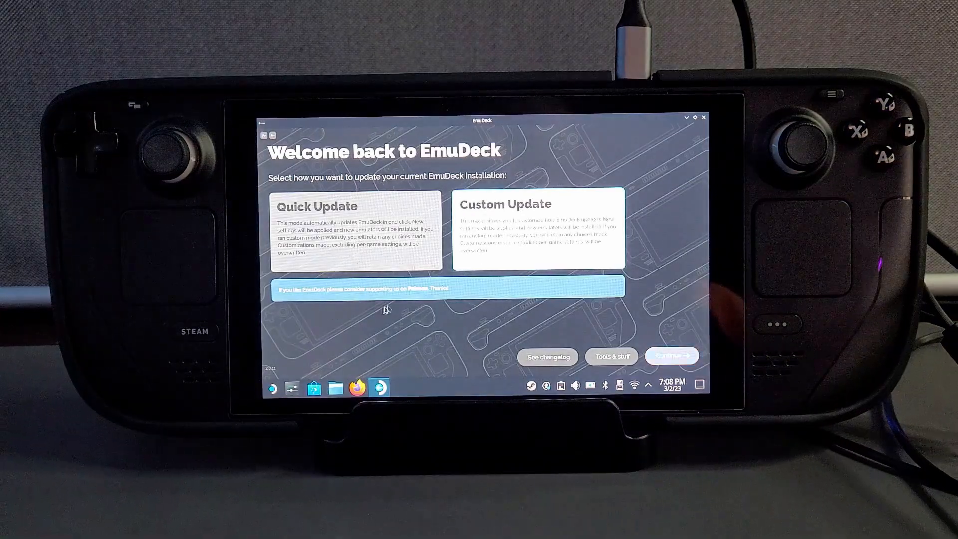
pyautogui.click(610, 356)
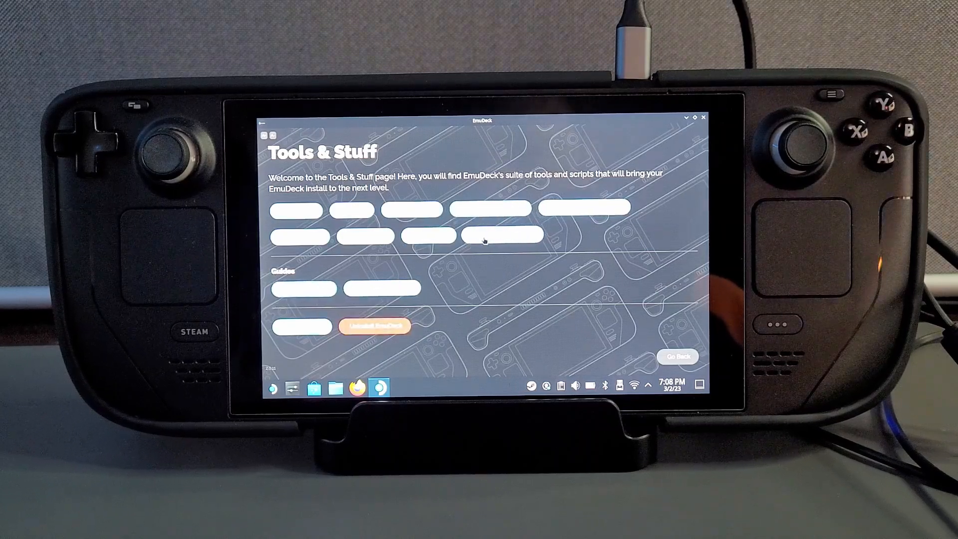
pyautogui.click(483, 234)
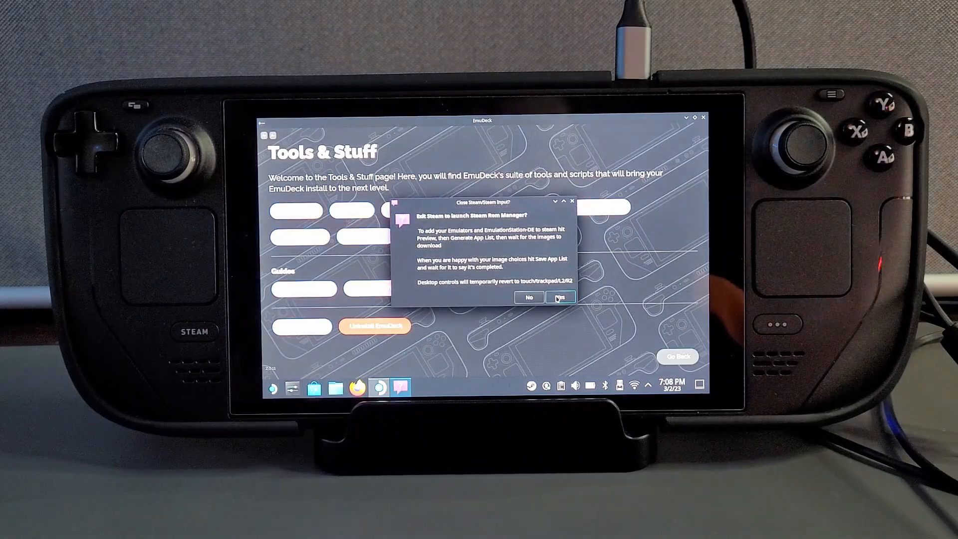
pyautogui.click(559, 298)
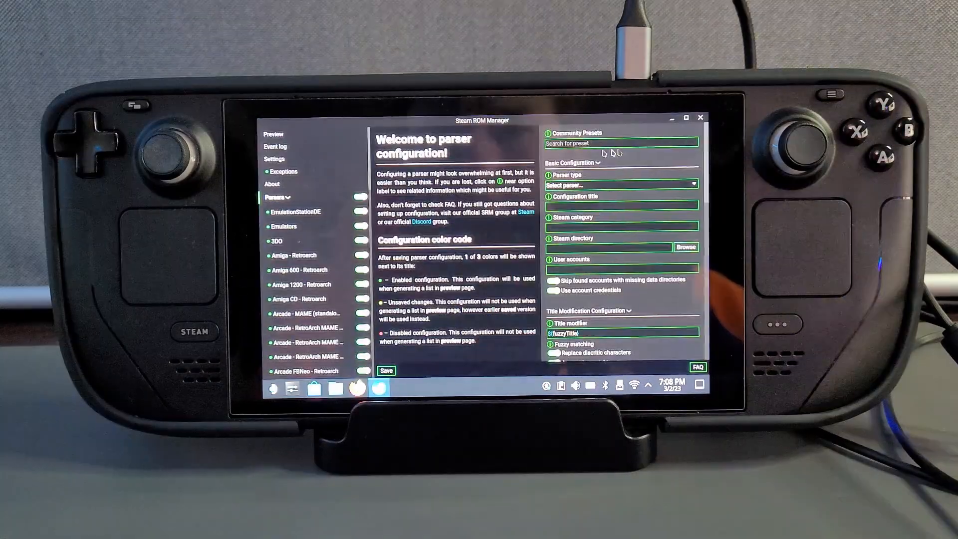
pyautogui.moveTo(284, 226)
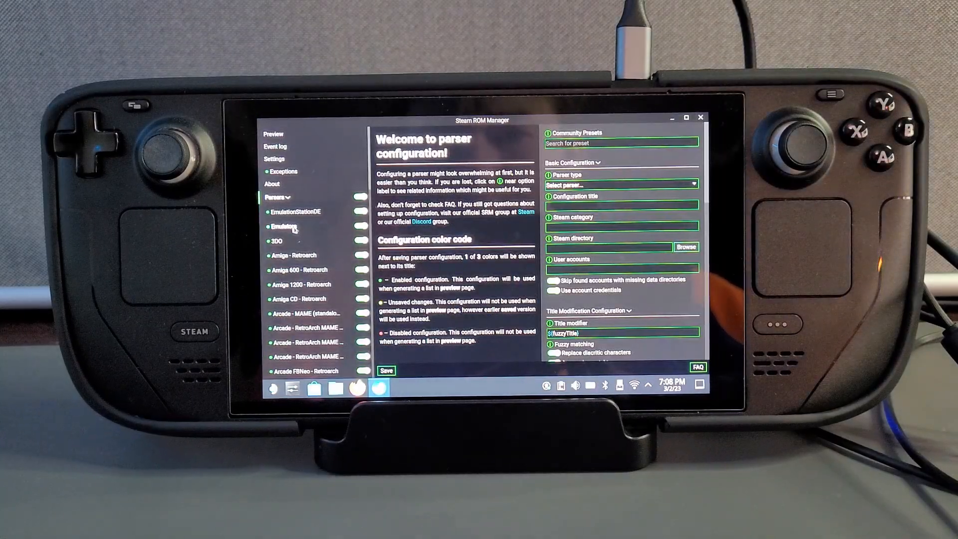
# Generate the app list from the enabled parsers on the Preview page
pyautogui.scroll(-3)
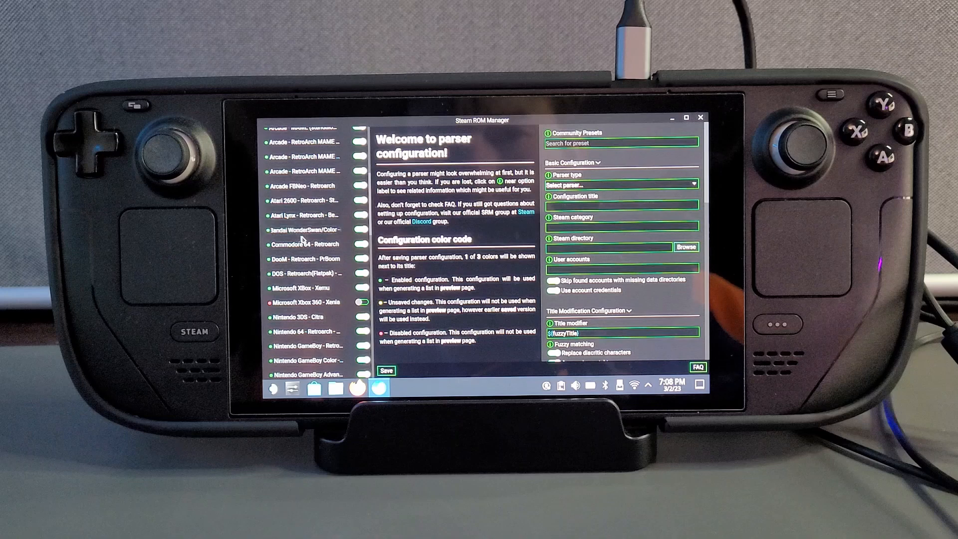
pyautogui.scroll(3)
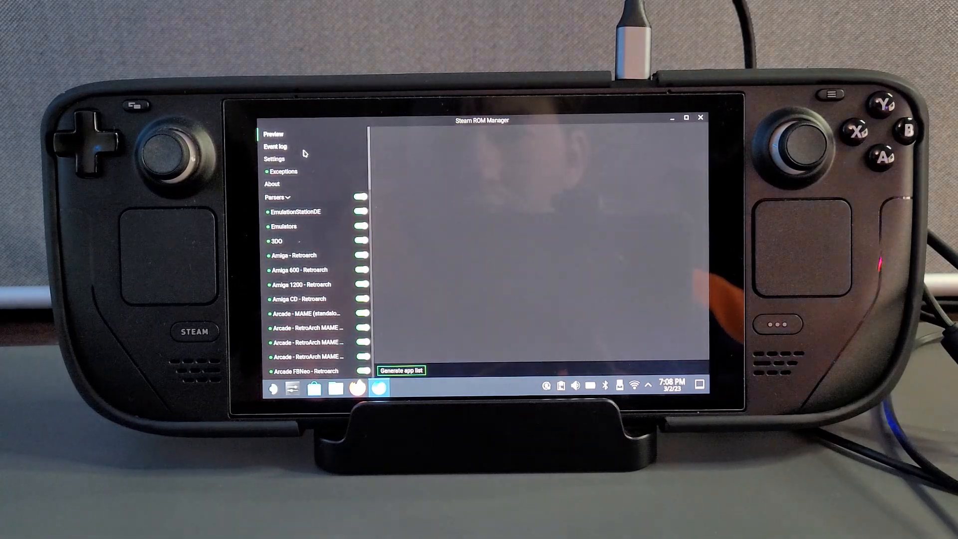
pyautogui.click(401, 370)
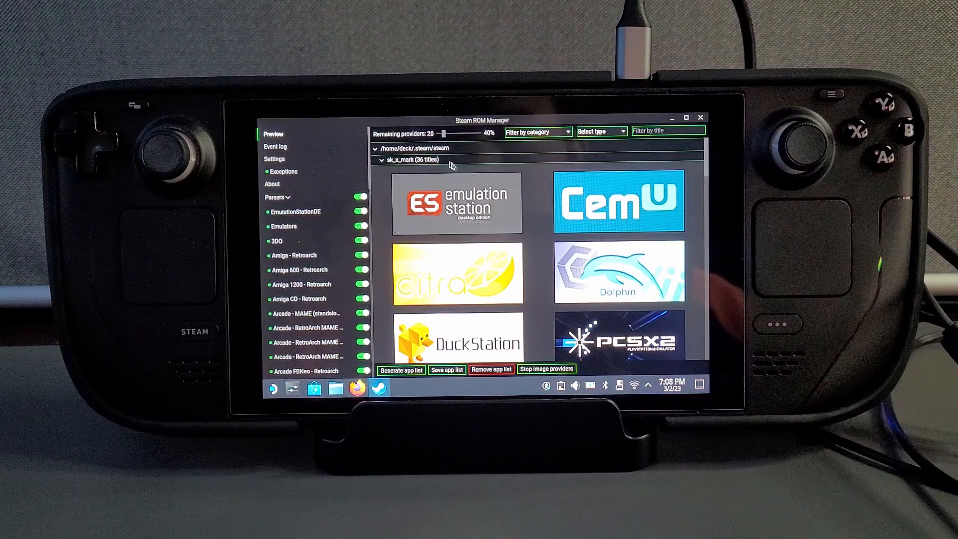
# Review the 36 generated titles and their artwork, including emulators and Pokémon Colosseum
pyautogui.click(545, 368)
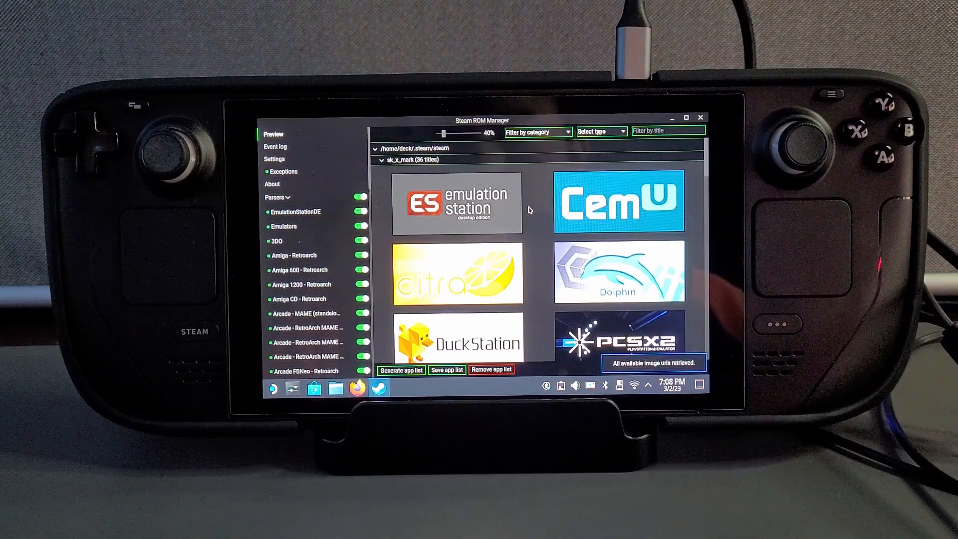
pyautogui.scroll(-3)
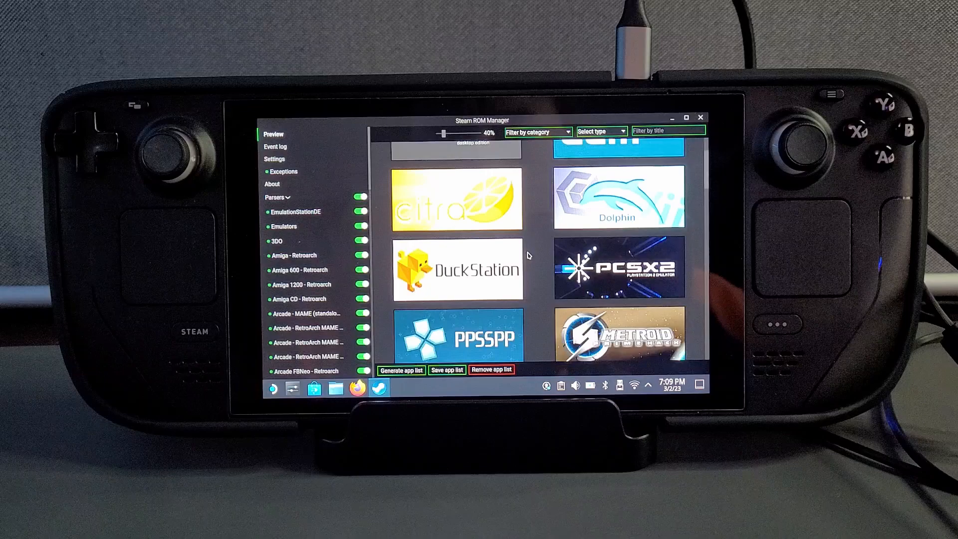
pyautogui.scroll(-3)
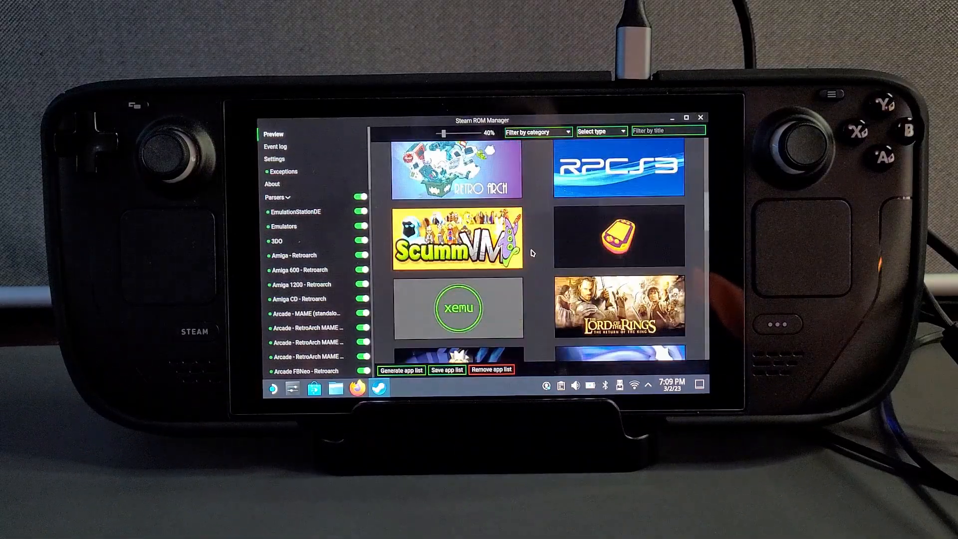
pyautogui.scroll(-3)
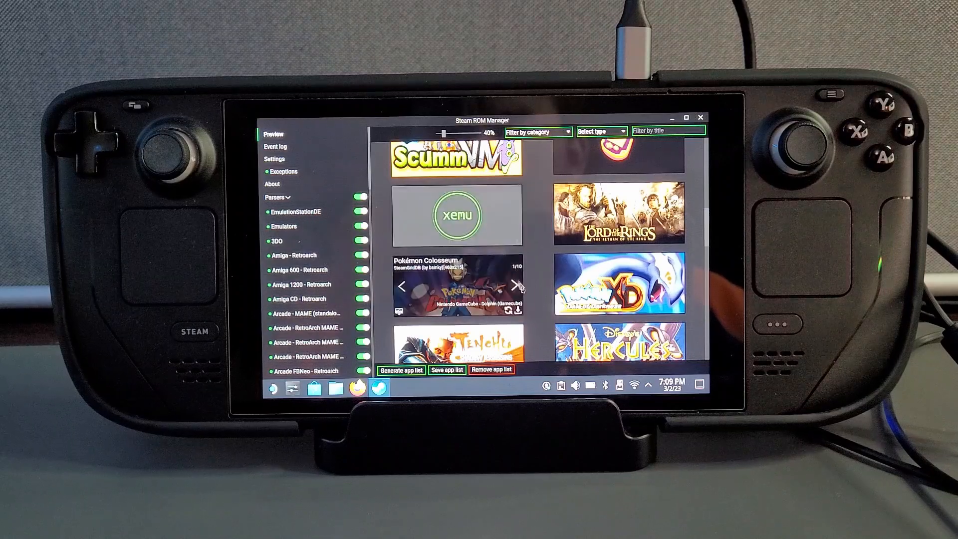
pyautogui.scroll(-3)
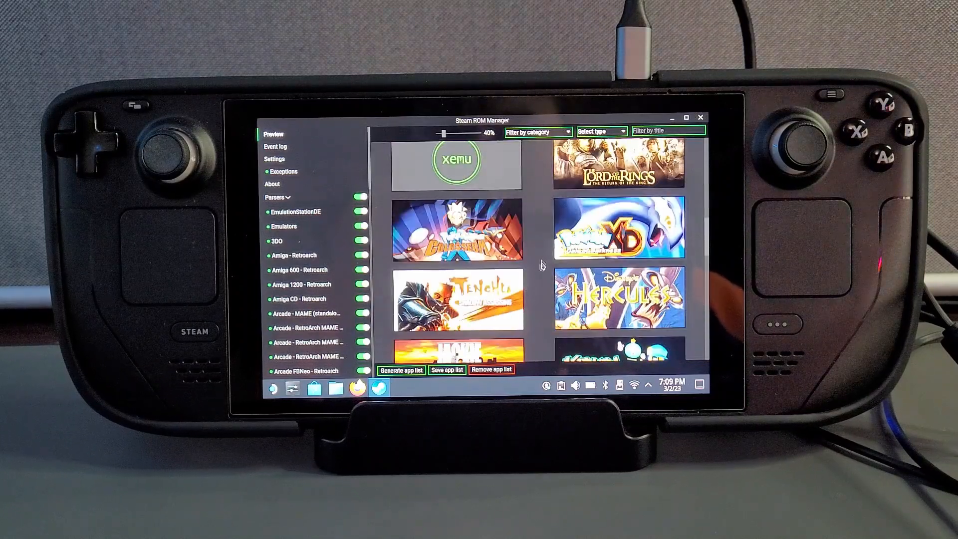
pyautogui.scroll(-3)
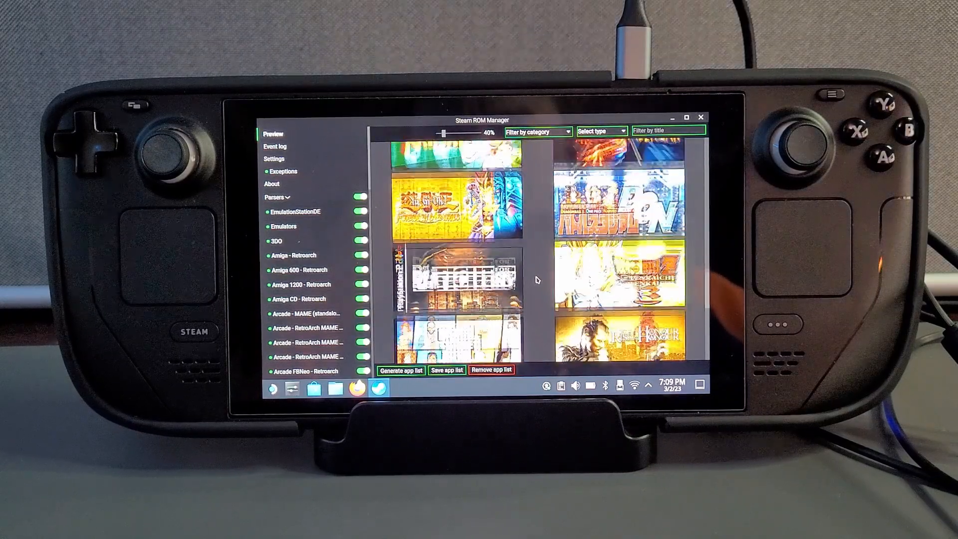
pyautogui.scroll(-3)
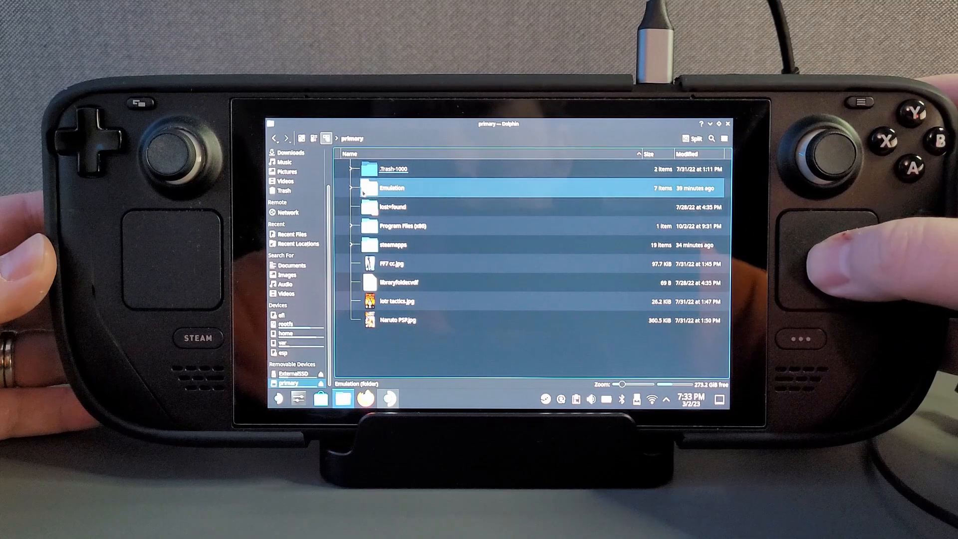
# Paste the 444 copied BIOS items into the SD card's Emulation/bios folder
pyautogui.click(352, 188)
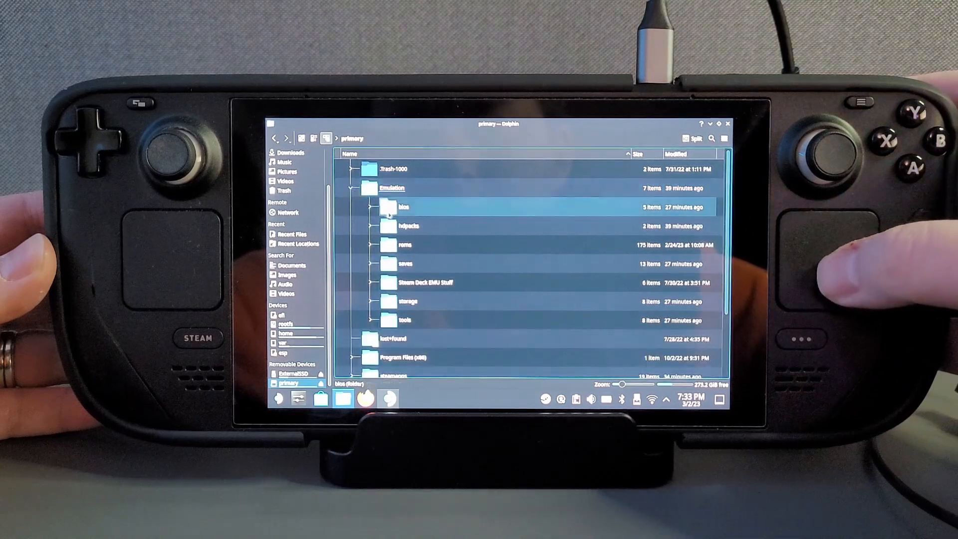
pyautogui.click(374, 208)
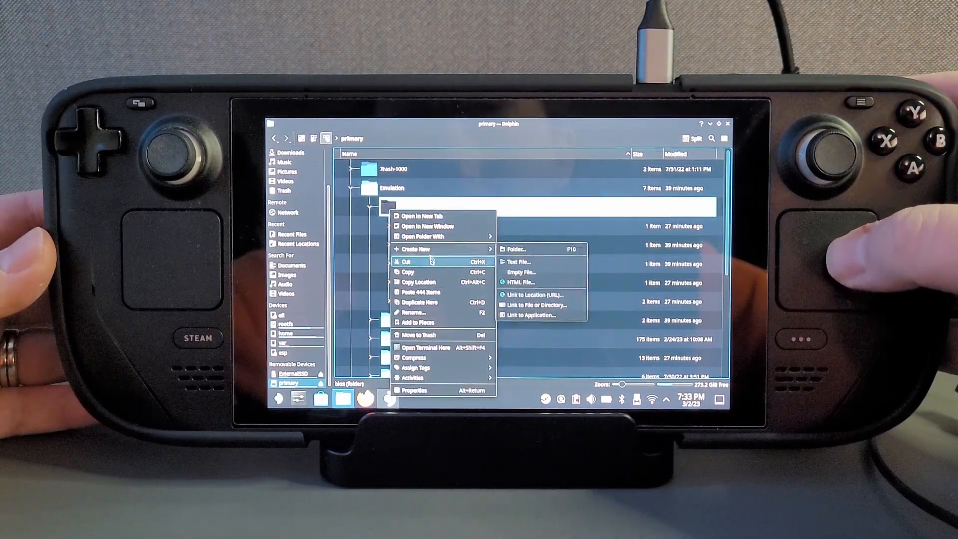
pyautogui.moveTo(434, 302)
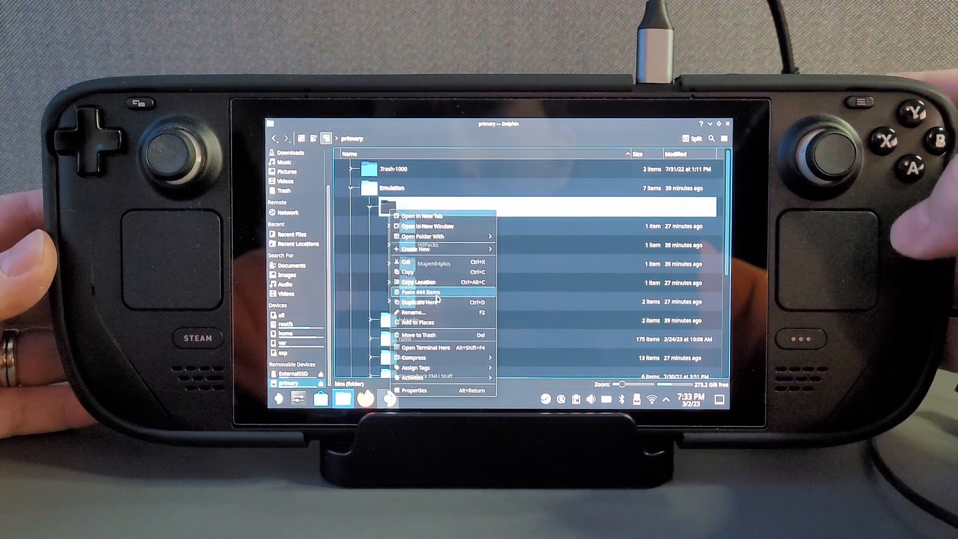
pyautogui.click(421, 292)
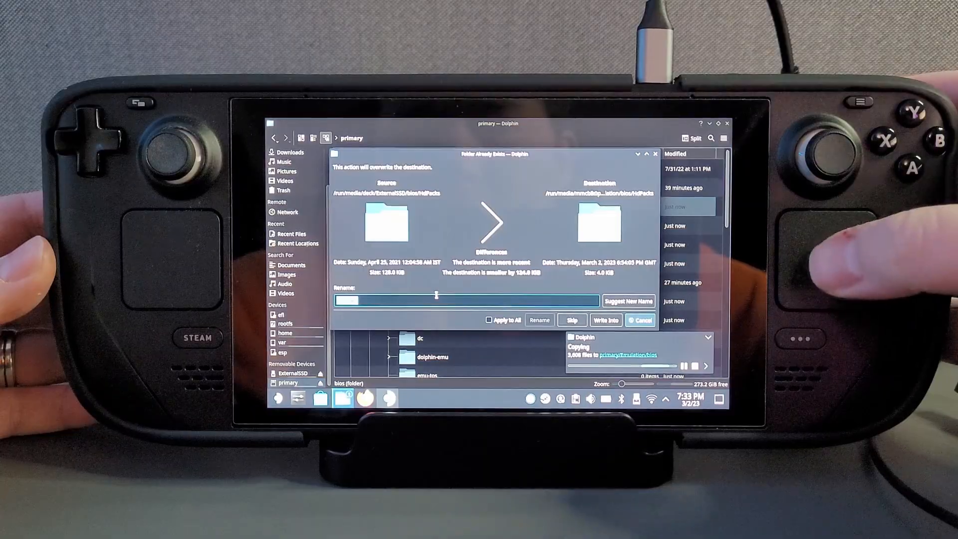